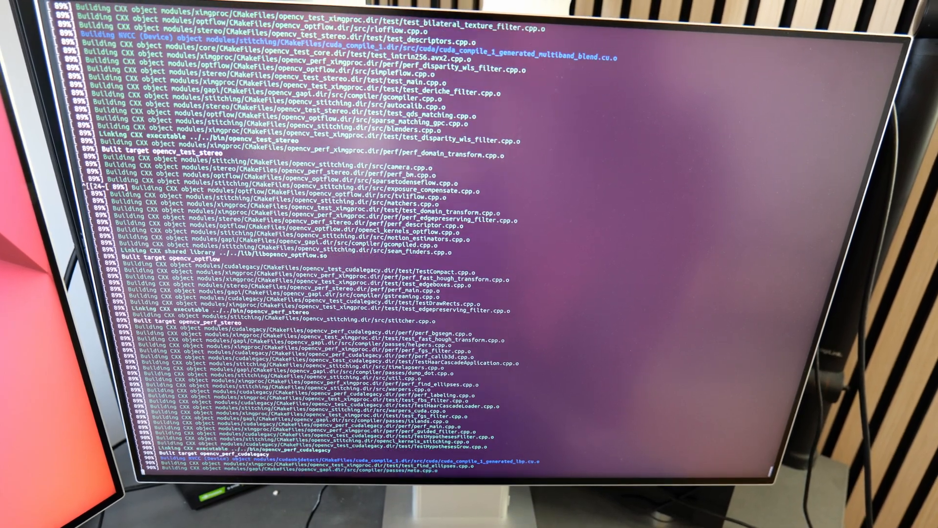
pyautogui.scroll(-3)
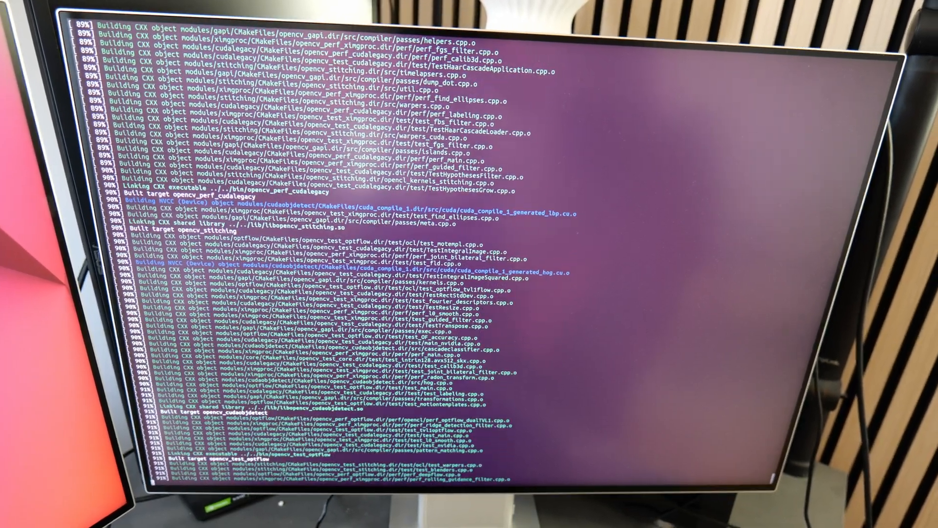
pyautogui.scroll(-3)
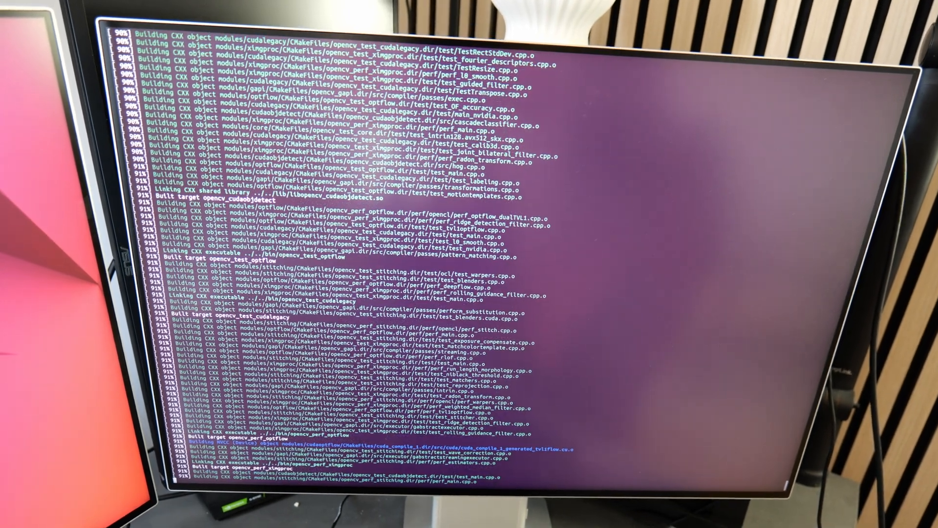
pyautogui.scroll(-3)
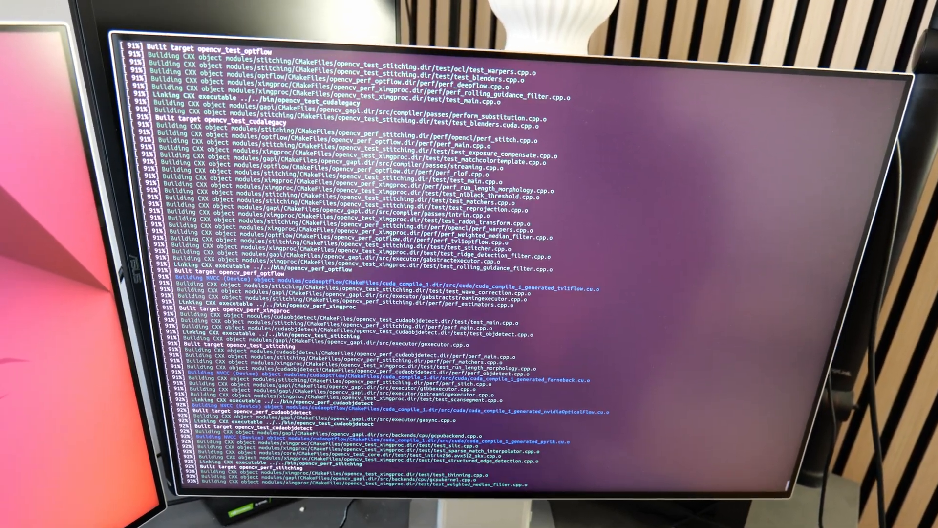
pyautogui.scroll(-3)
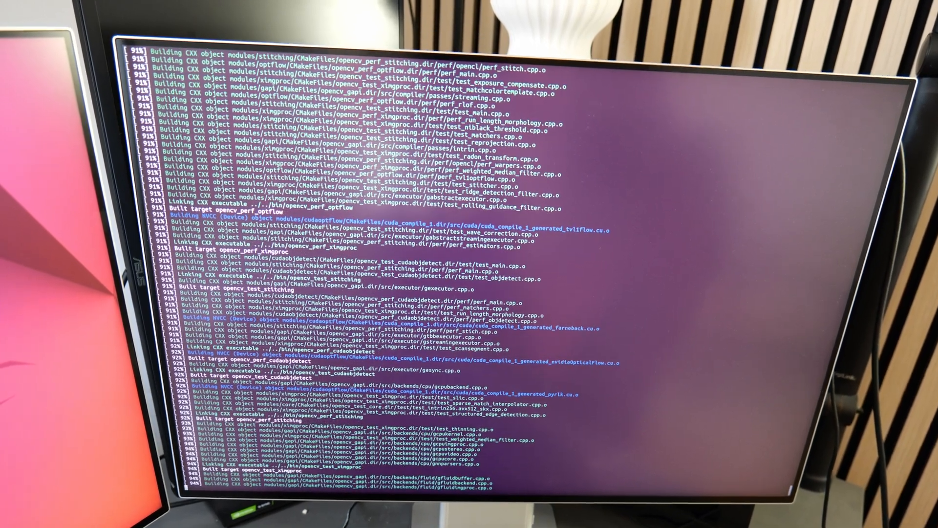
pyautogui.scroll(-3)
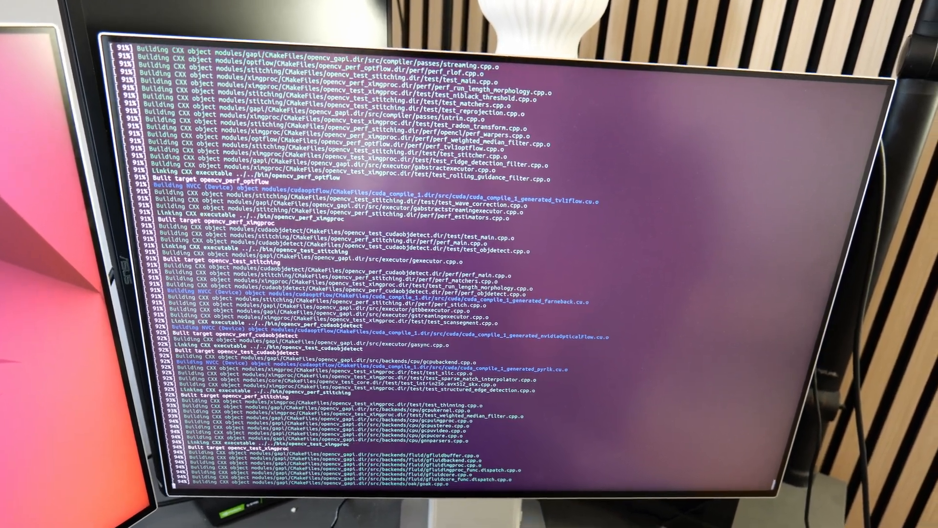